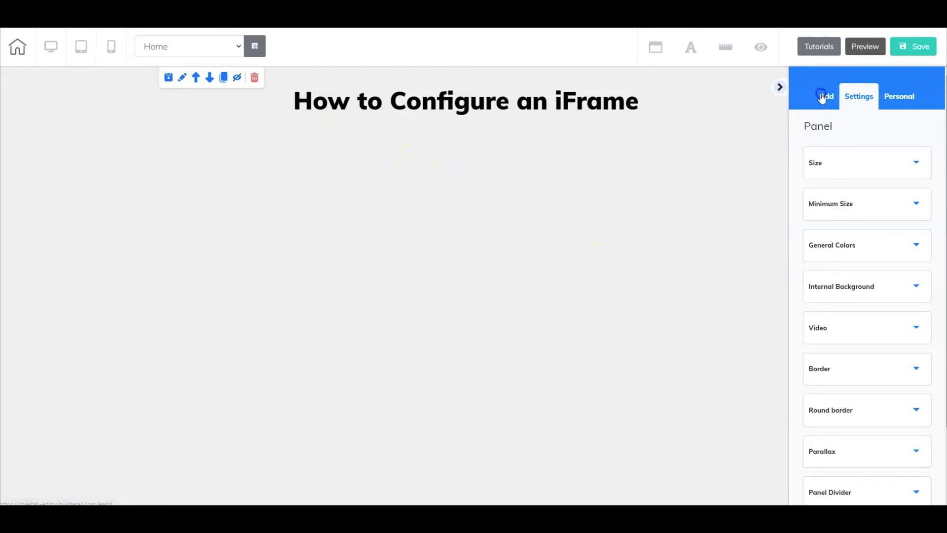
- Open the Add elements library and scroll down to the Iframe element
{"action": "left_click", "coordinate": [825, 96]}
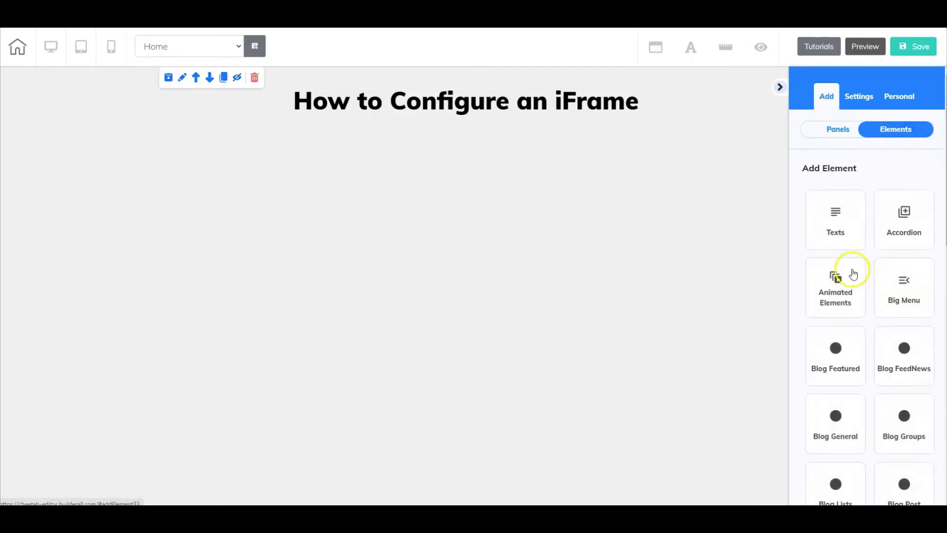
{"action": "scroll", "scroll_direction": "down", "scroll_amount": 3}
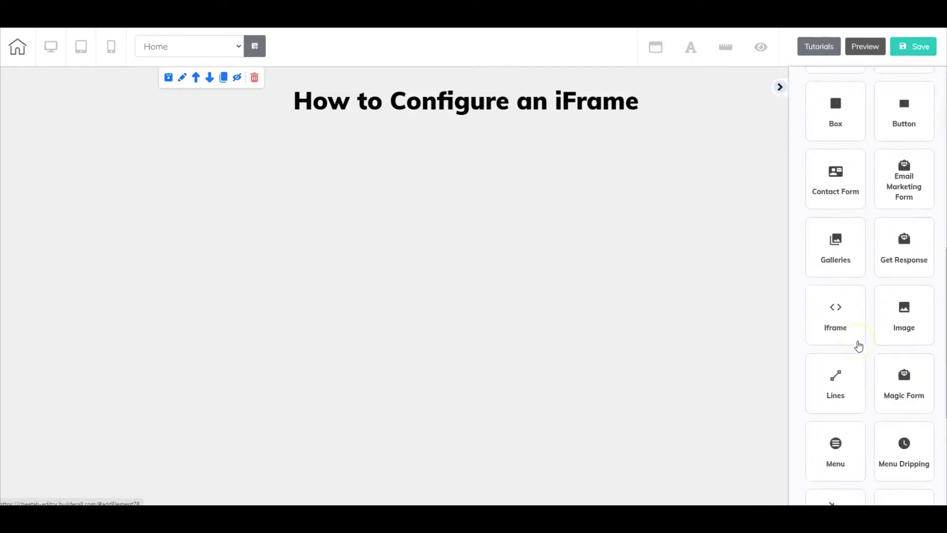
- Place an Iframe element below the 'How to Configure an iFrame' heading
{"action": "left_click", "coordinate": [834, 314]}
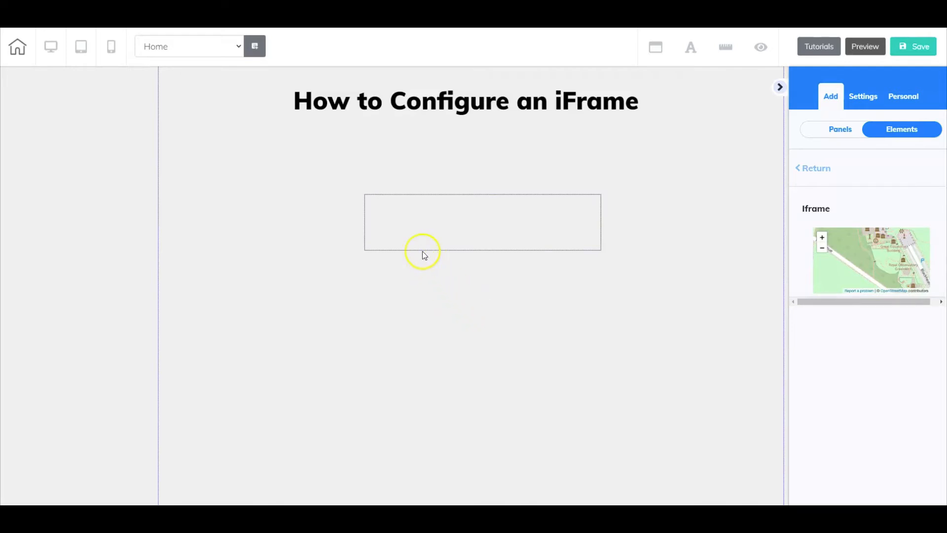
{"action": "left_click", "coordinate": [465, 209]}
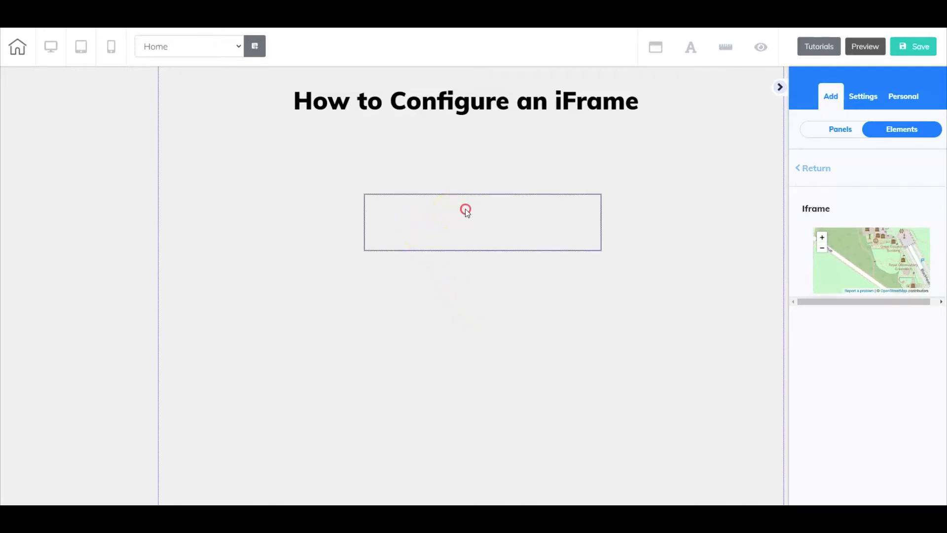
- Select the new iFrame and collapse its General Settings section
{"action": "left_click", "coordinate": [481, 222]}
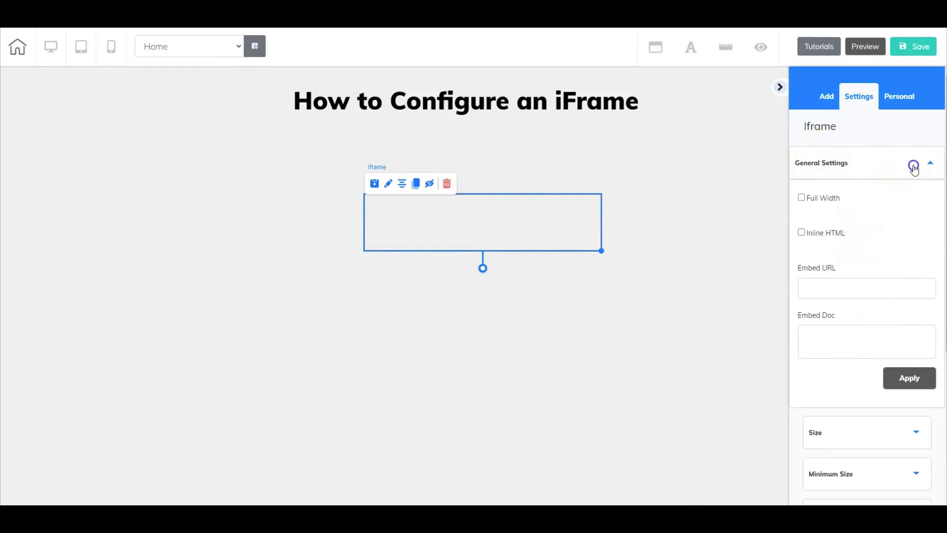
{"action": "left_click", "coordinate": [930, 163]}
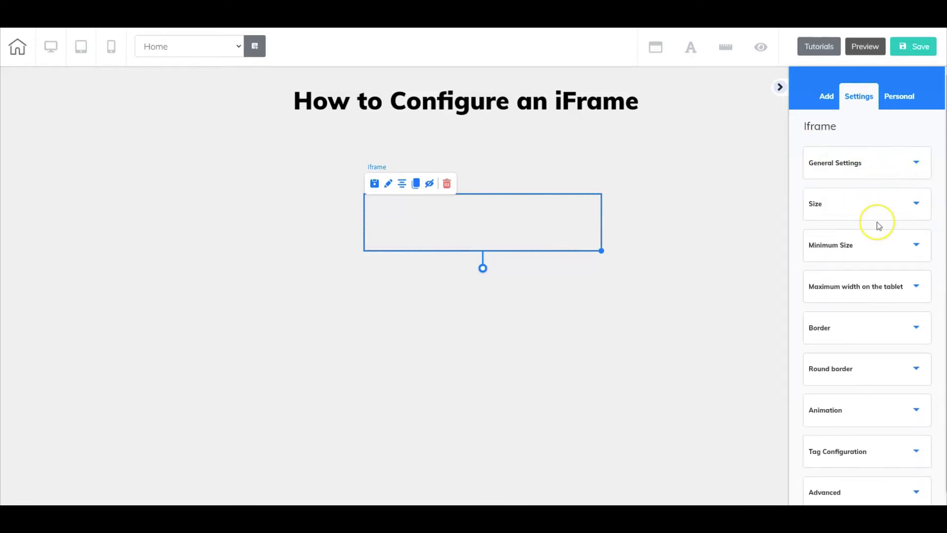
{"action": "mouse_move", "coordinate": [842, 245]}
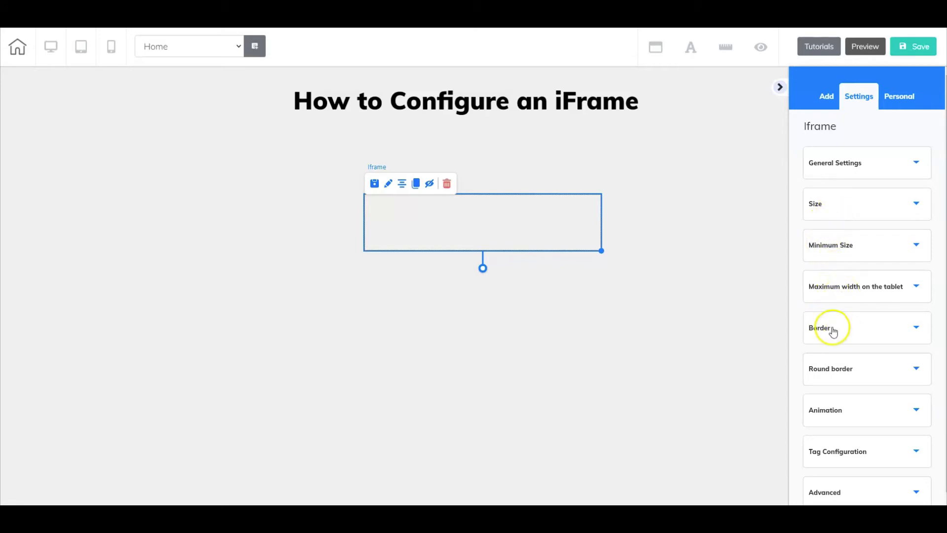
{"action": "mouse_move", "coordinate": [858, 389]}
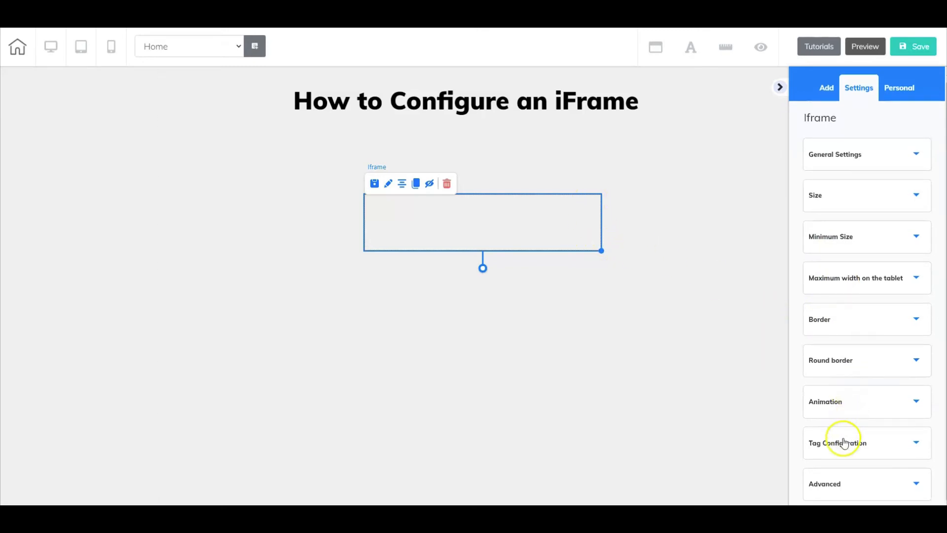
{"action": "mouse_move", "coordinate": [842, 483]}
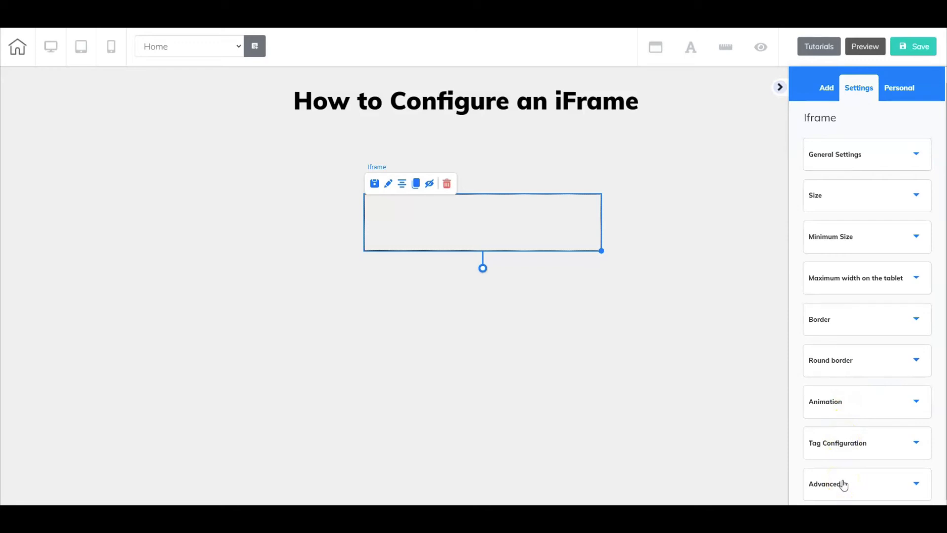
- Expand the iFrame's Advanced section to show positioning layer and save-as-personal-element options
{"action": "left_click", "coordinate": [864, 484]}
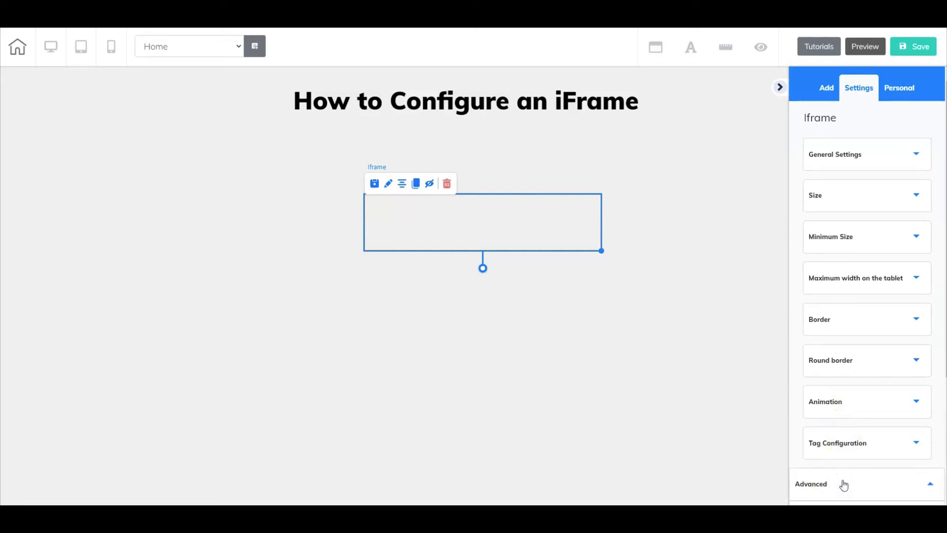
{"action": "left_click", "coordinate": [811, 484]}
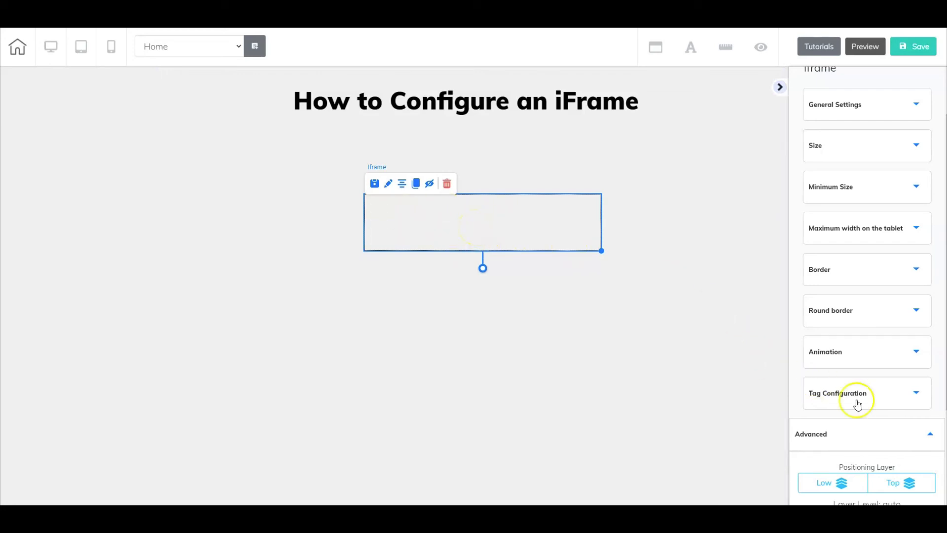
{"action": "scroll", "scroll_direction": "down", "scroll_amount": 3}
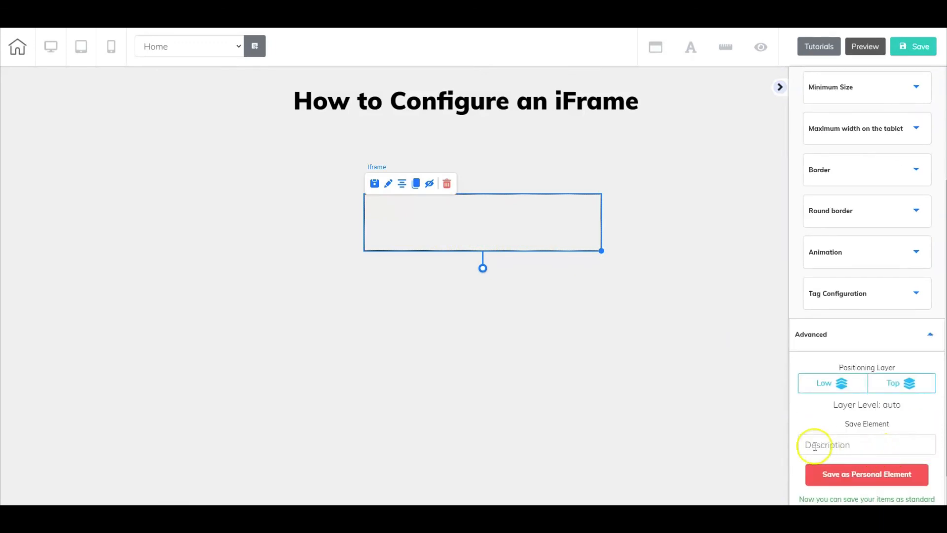